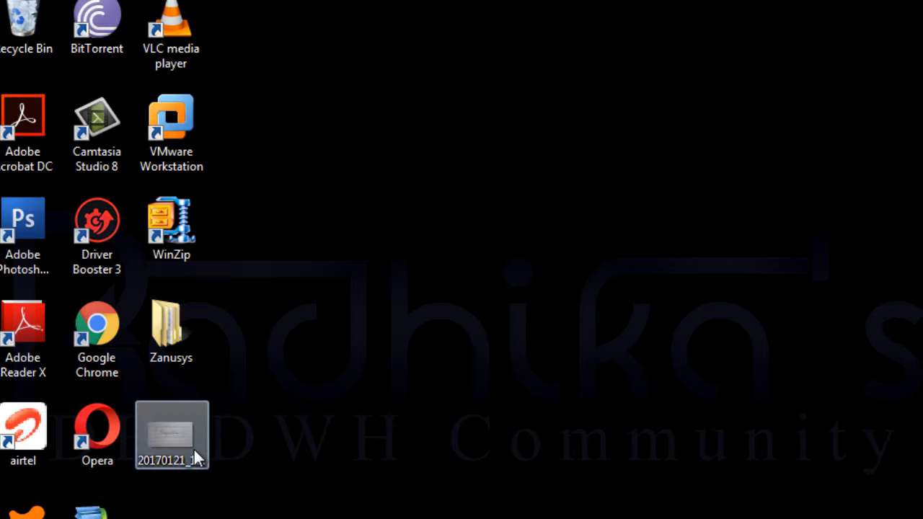
- Open the desktop signature photo 20170121_151234.jpg in Photo Viewer, then in Paint via Open With
click(172, 432)
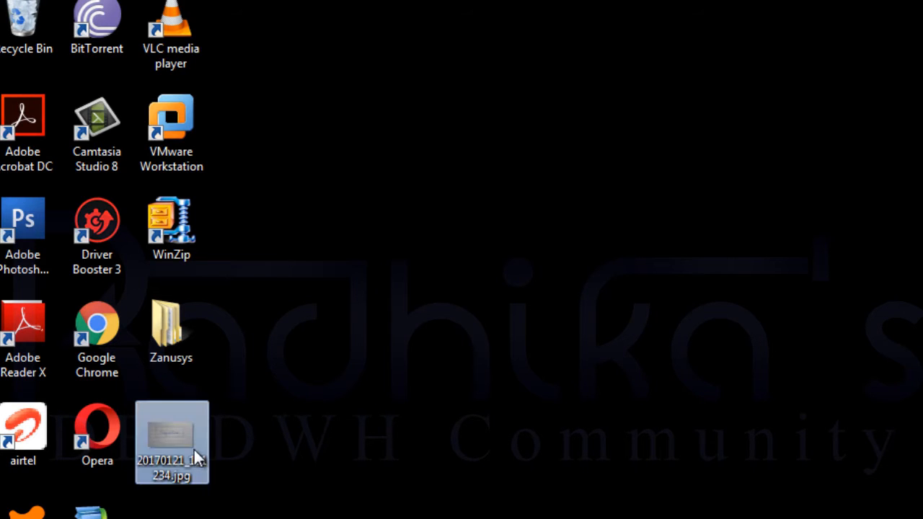
double_click(171, 436)
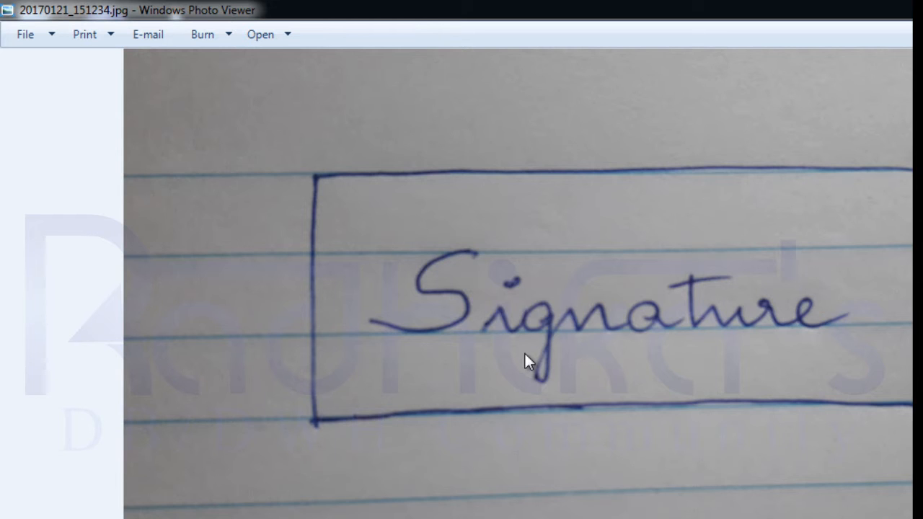
right_click(525, 361)
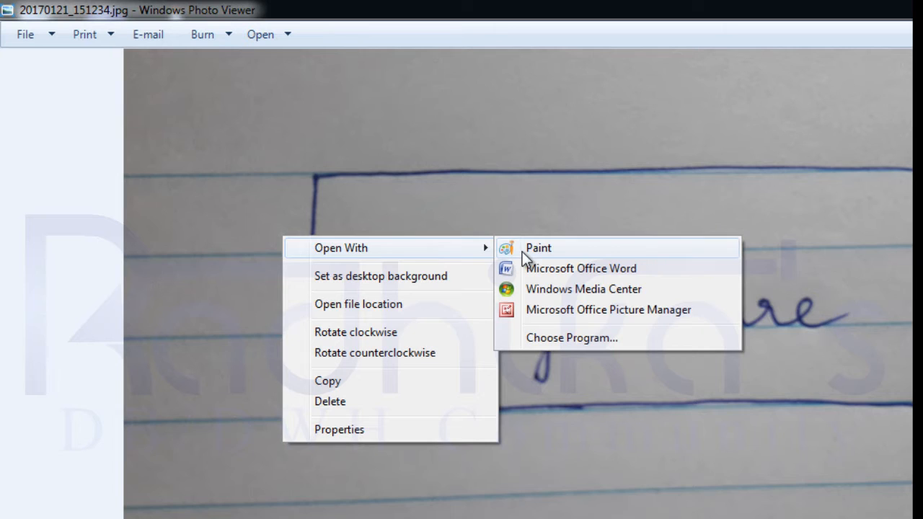
click(538, 248)
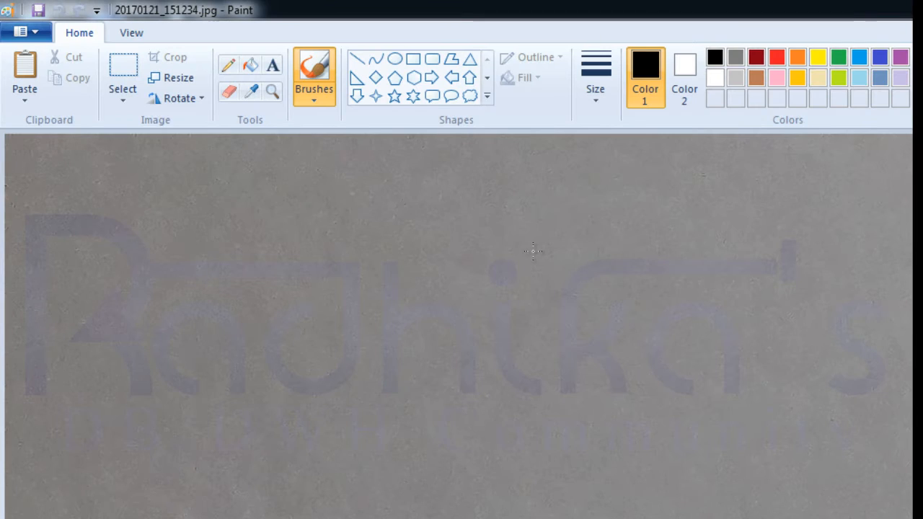
- Resize the signature photo to 70 percent horizontally, keeping the aspect ratio
click(173, 78)
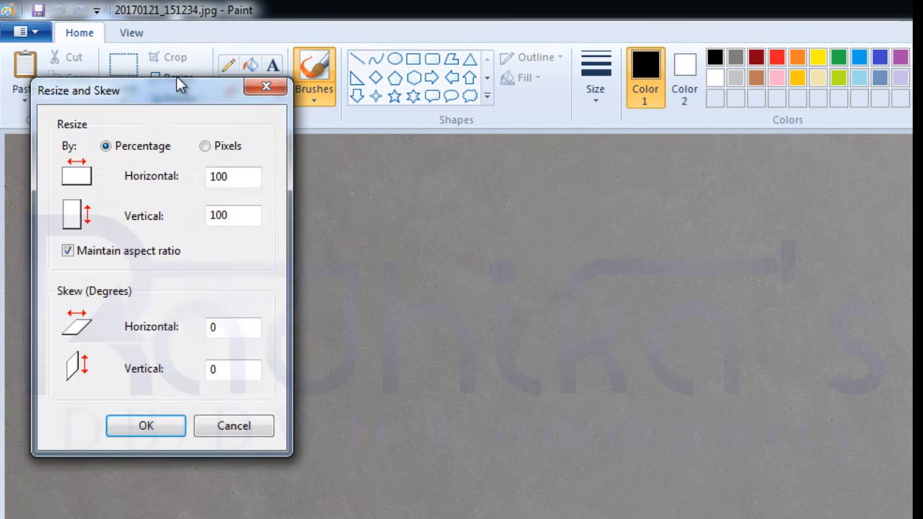
click(234, 176)
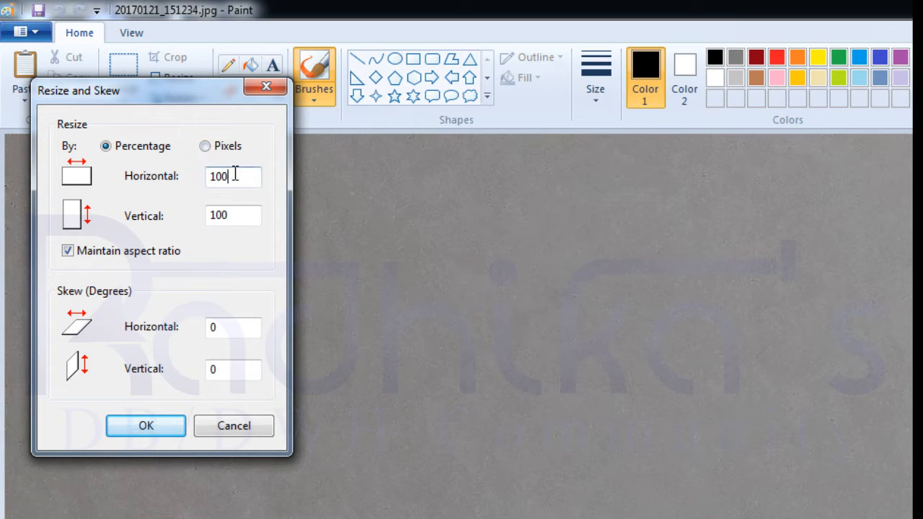
triple_click(234, 176)
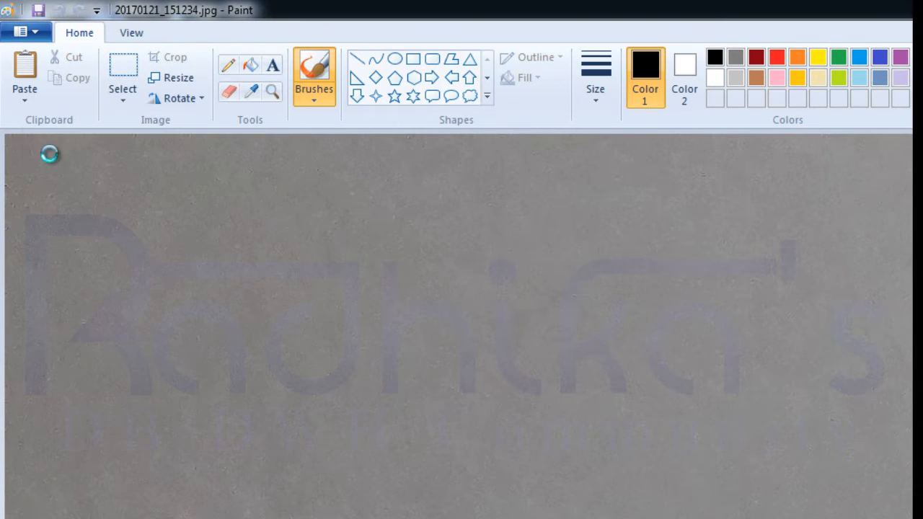
click(178, 78)
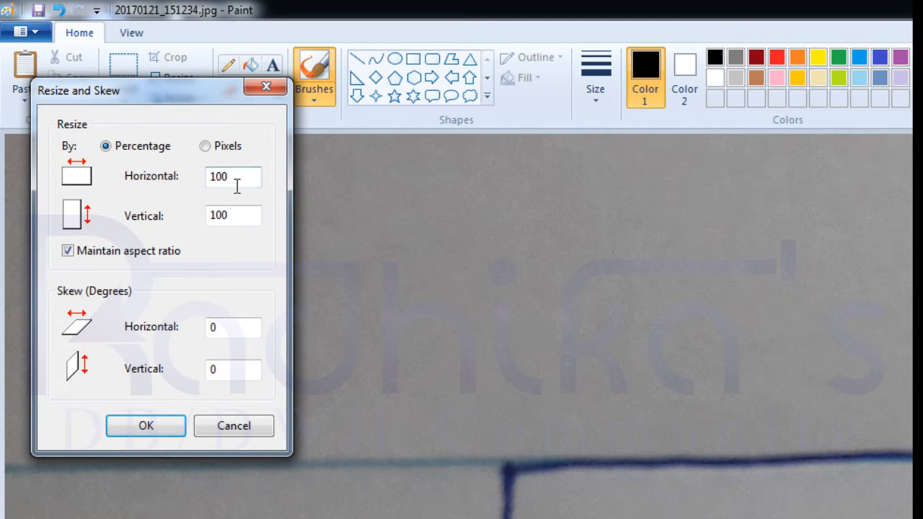
text(70)
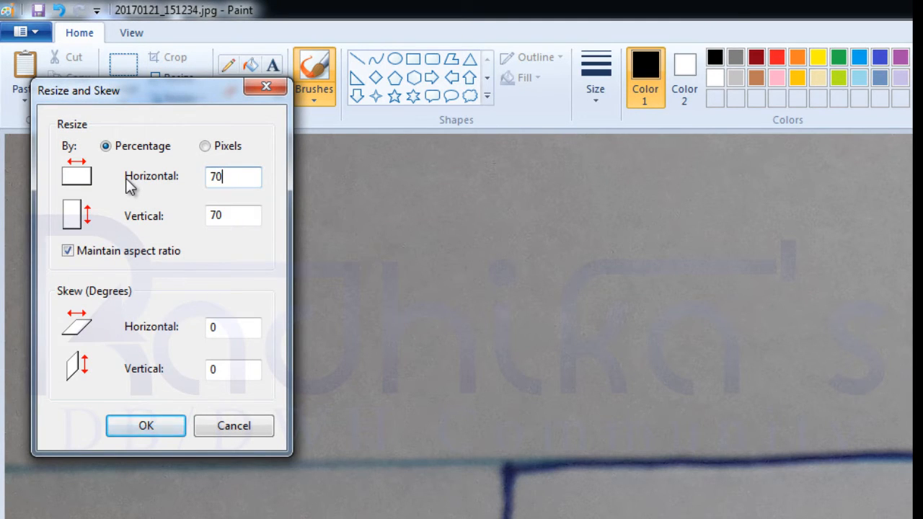
click(144, 426)
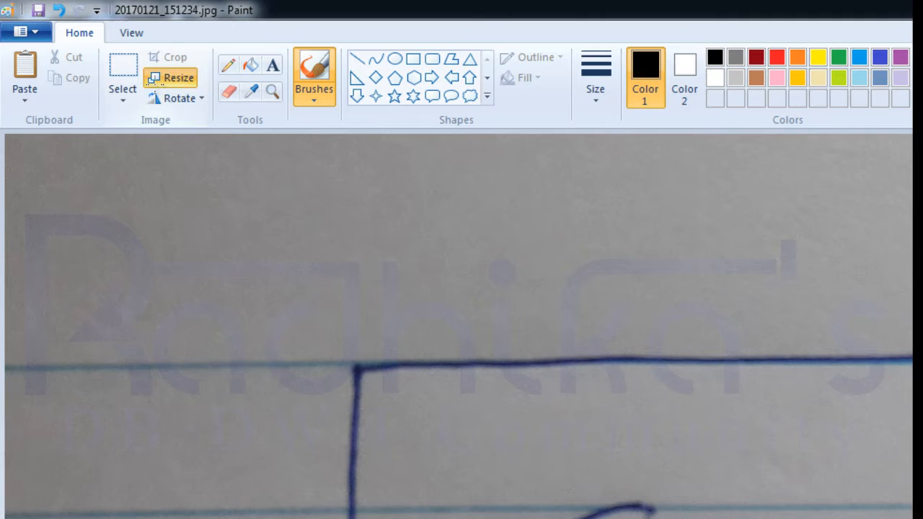
click(170, 78)
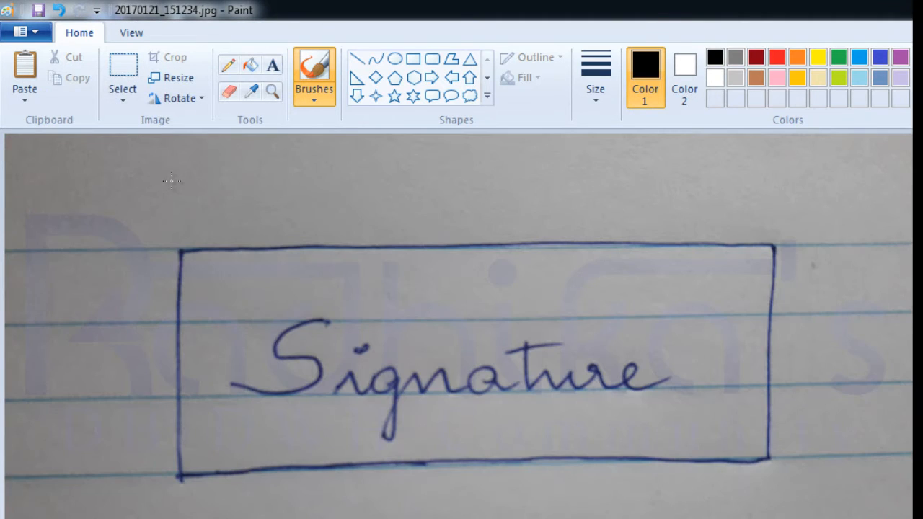
mouse_move(180, 52)
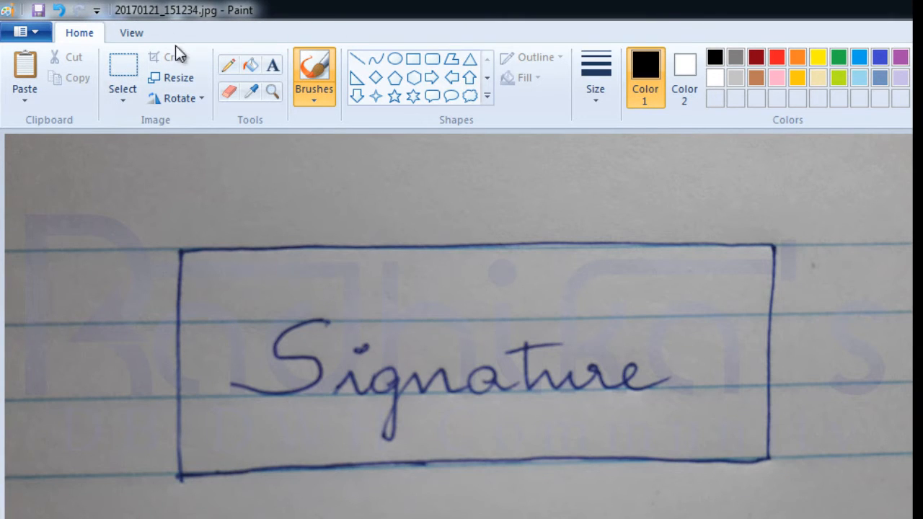
- Select a rectangle around the boxed handwritten signature and cut it out of the photo
click(122, 78)
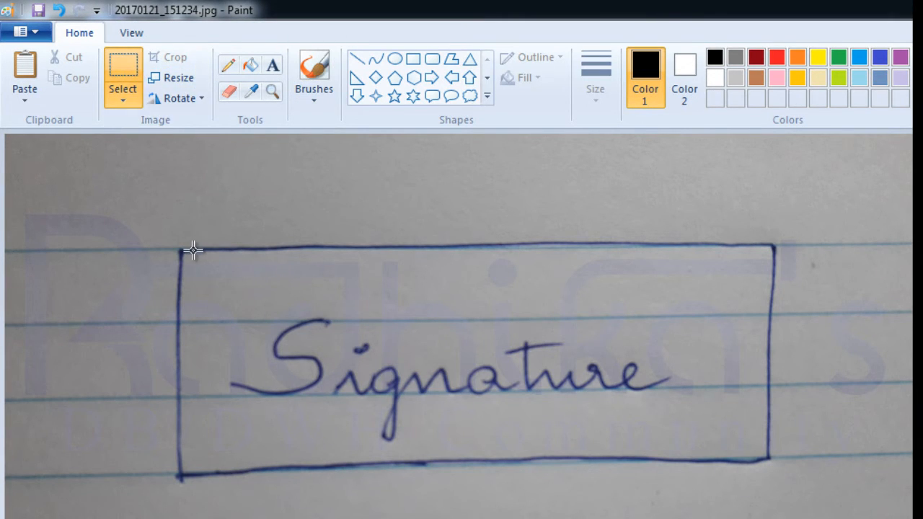
mouse_move(185, 254)
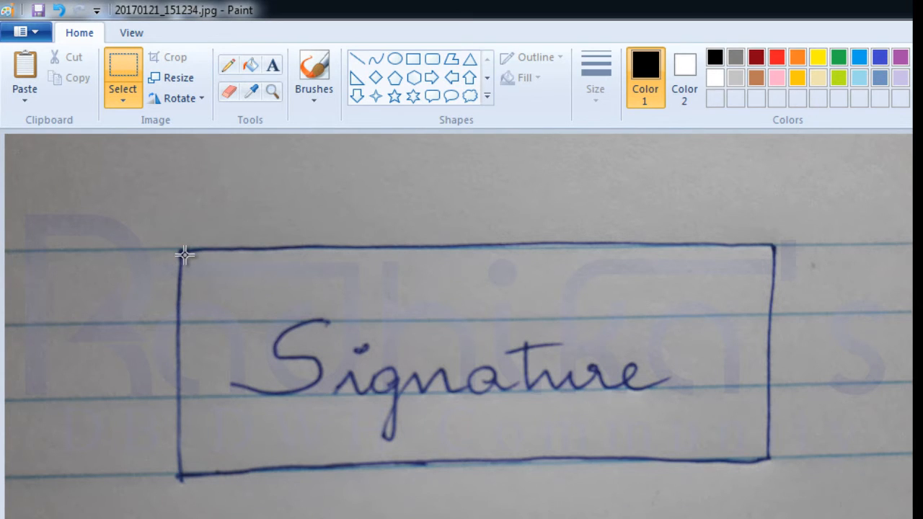
drag(184, 256, 396, 384)
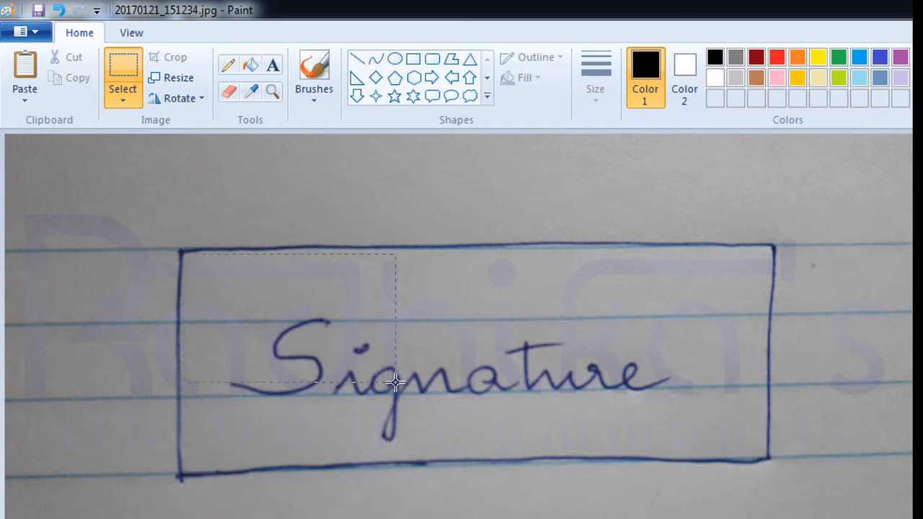
drag(393, 382, 767, 458)
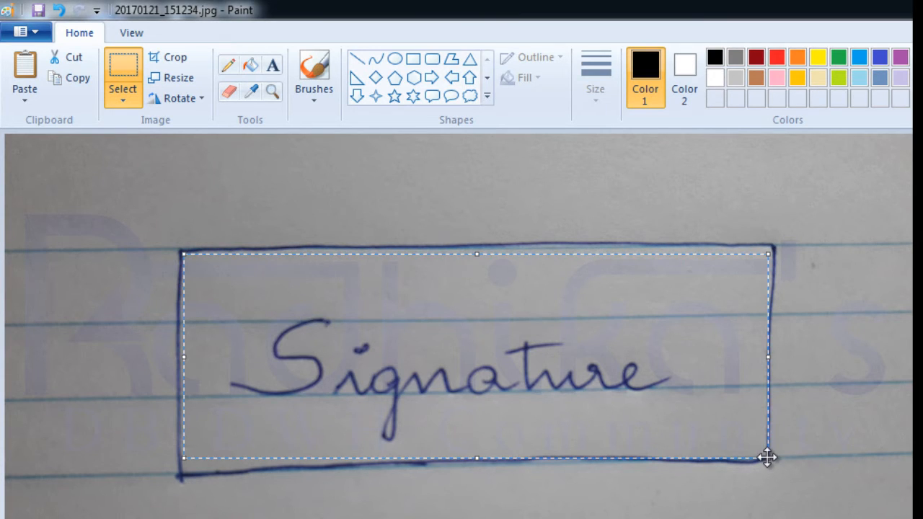
mouse_move(167, 58)
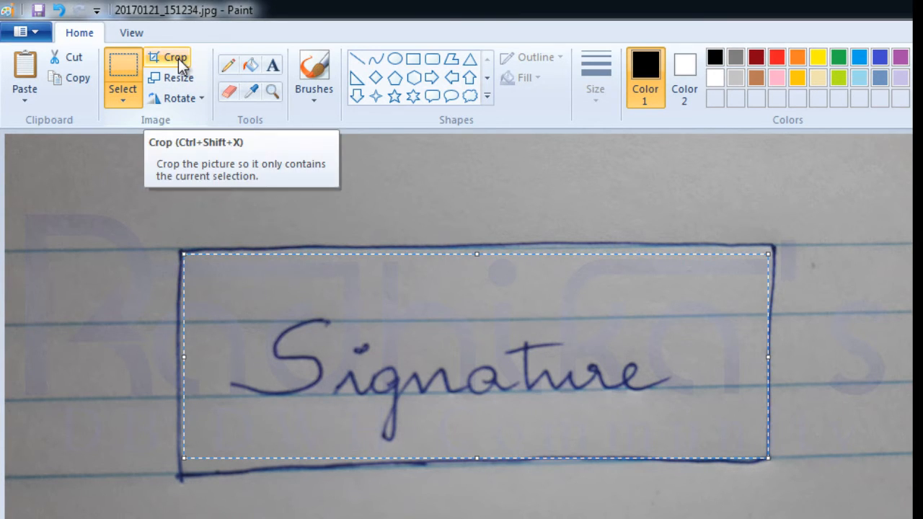
click(167, 57)
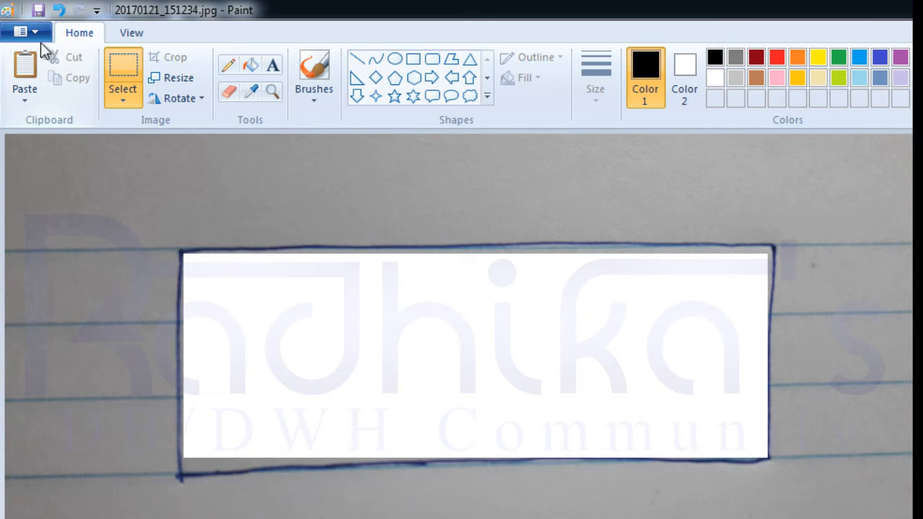
click(21, 32)
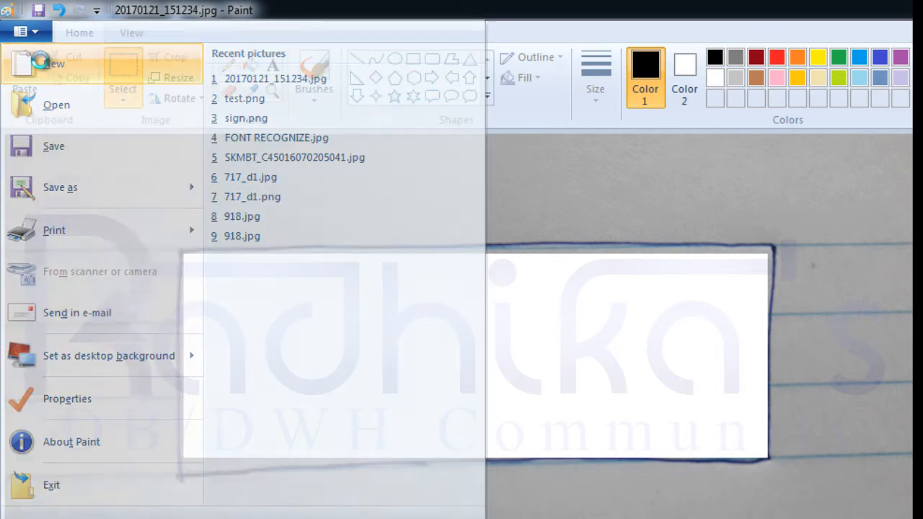
- Paste the cut signature into a new blank canvas and shrink the canvas to its edges
click(53, 64)
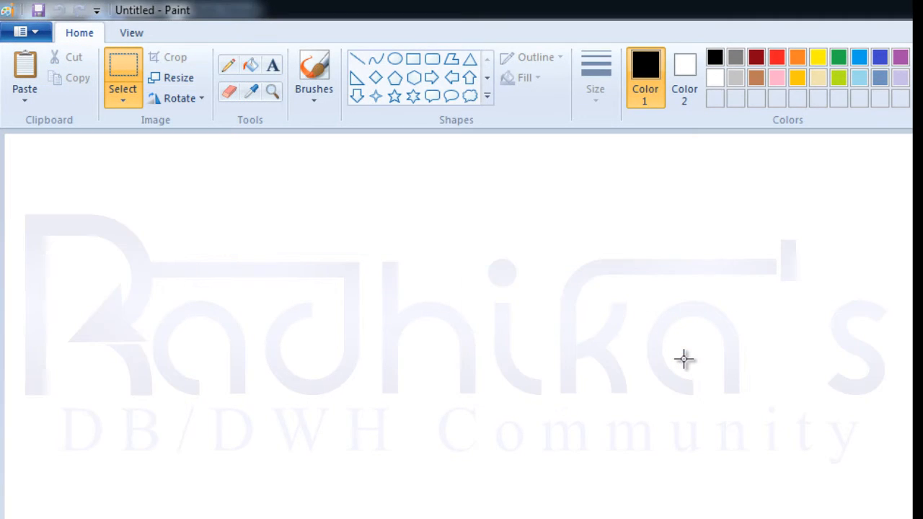
click(25, 69)
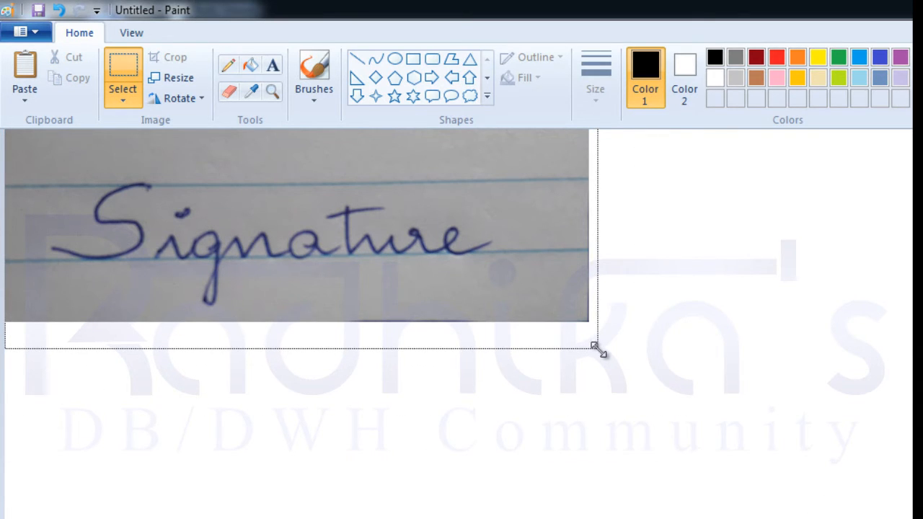
drag(600, 352, 589, 324)
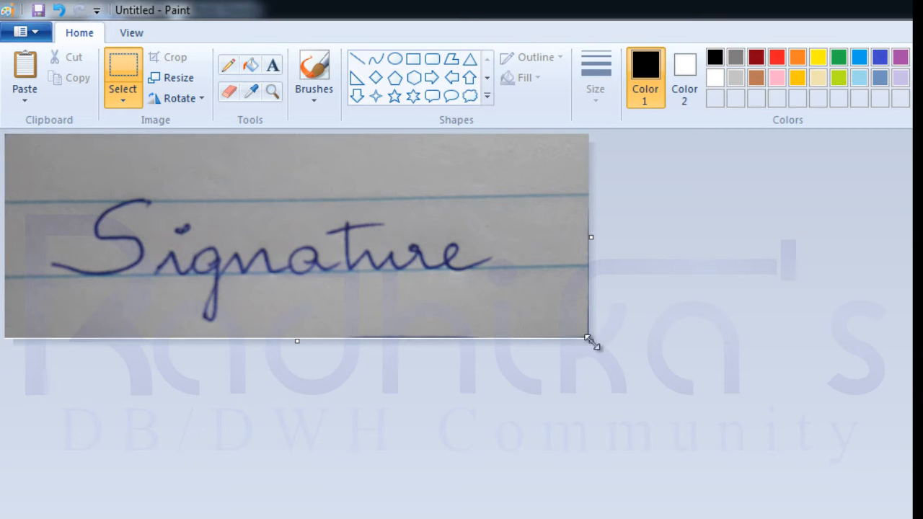
drag(589, 340, 587, 335)
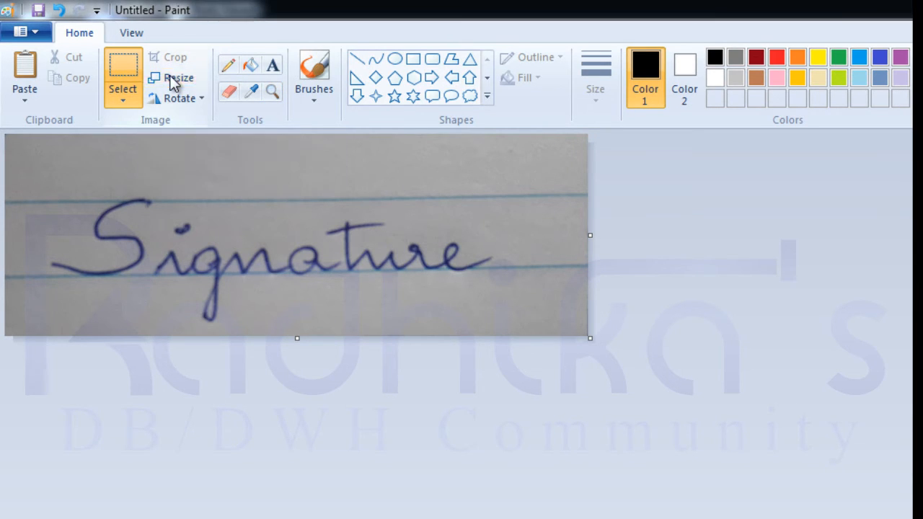
- Resize the signature in pixels to 254 wide by 75 high with aspect ratio unlocked
click(178, 78)
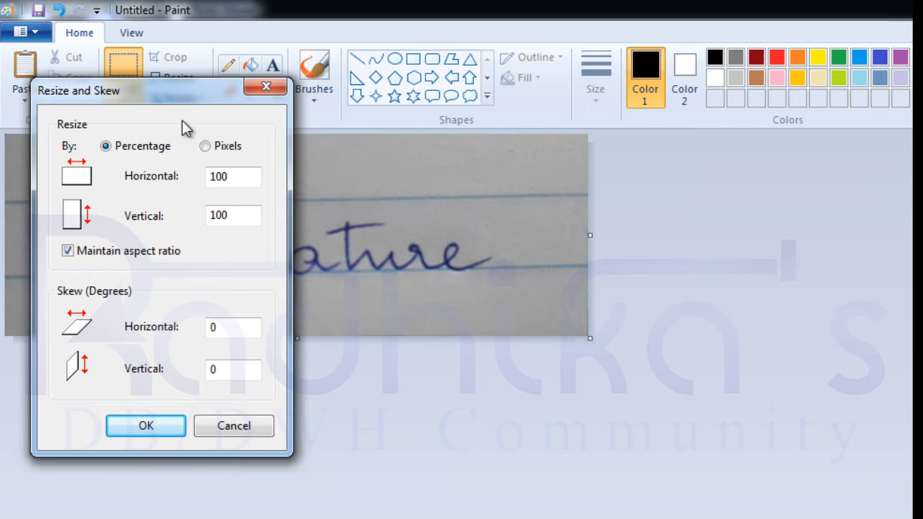
click(205, 146)
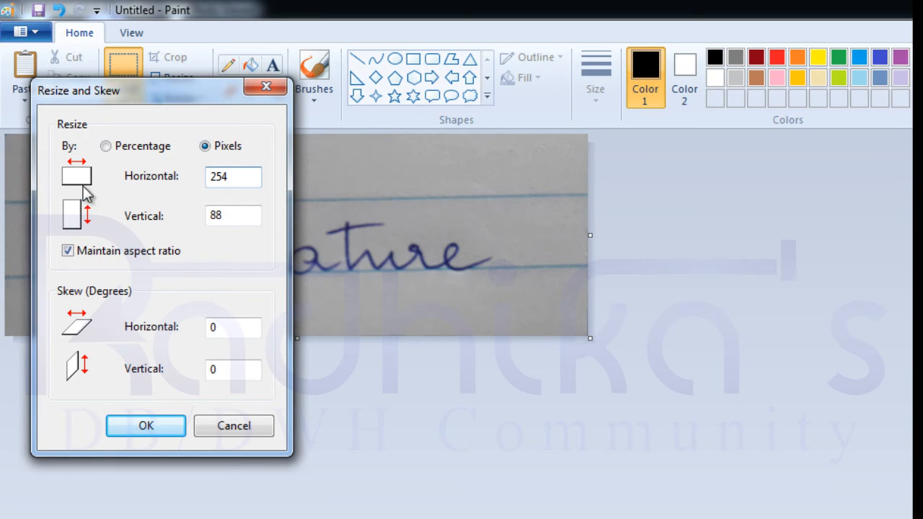
text(75)
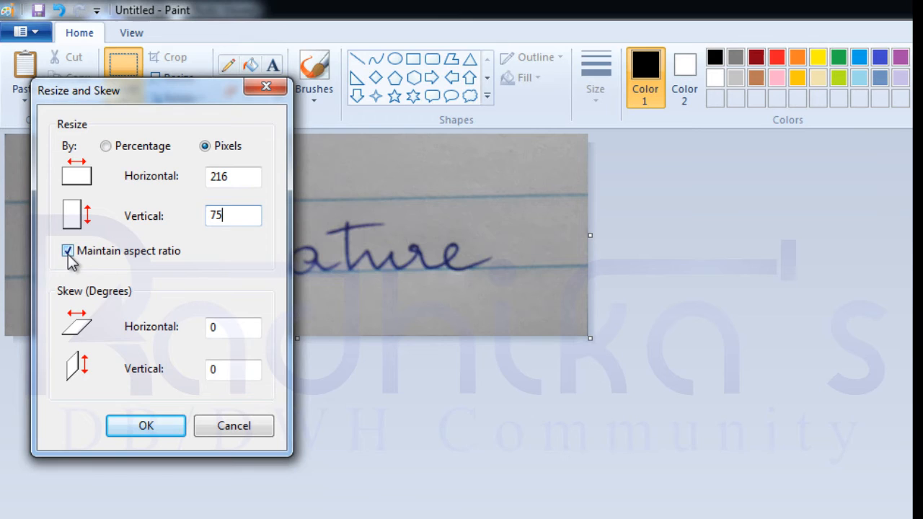
click(66, 251)
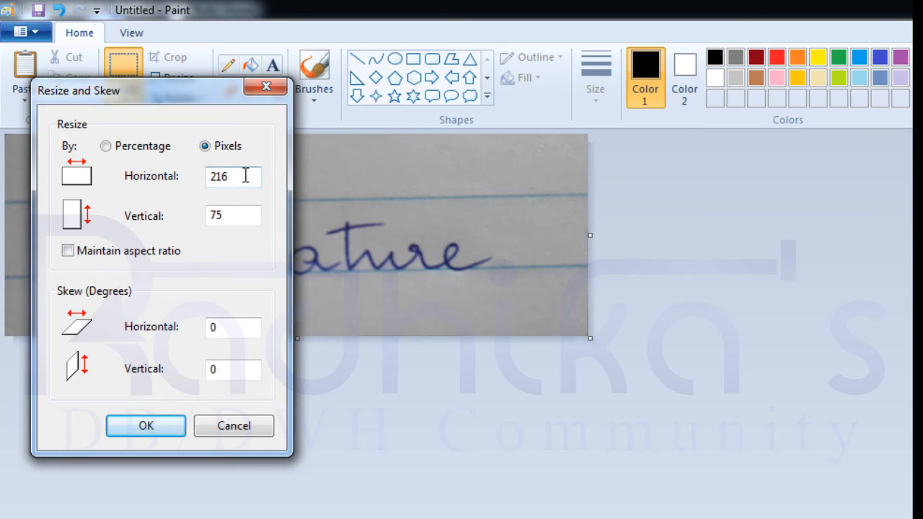
click(232, 216)
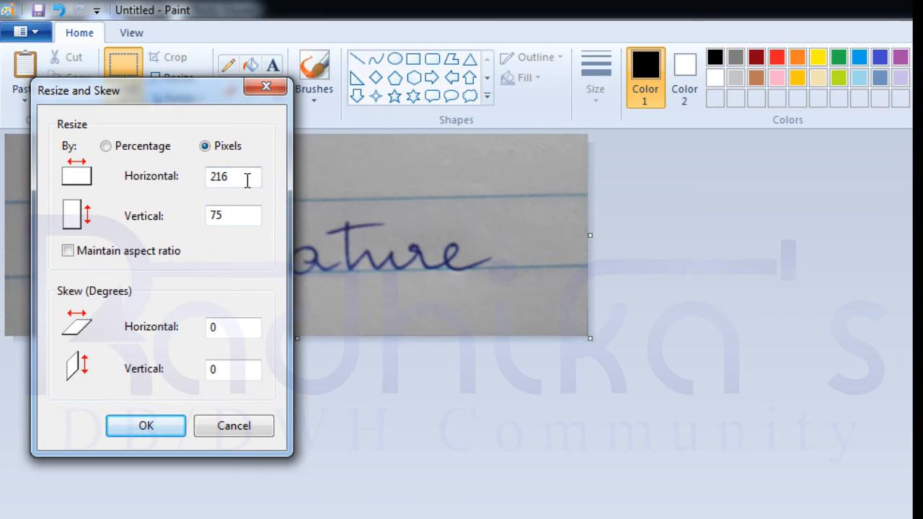
text(254)
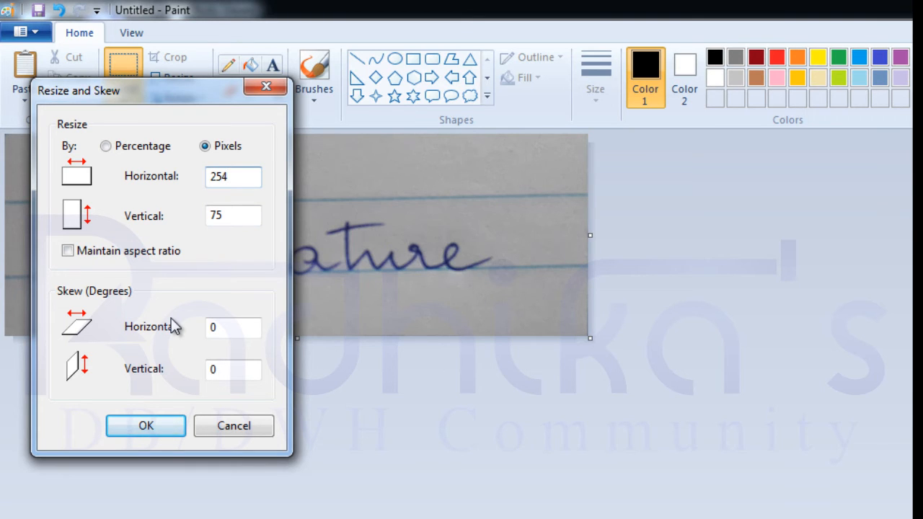
click(144, 425)
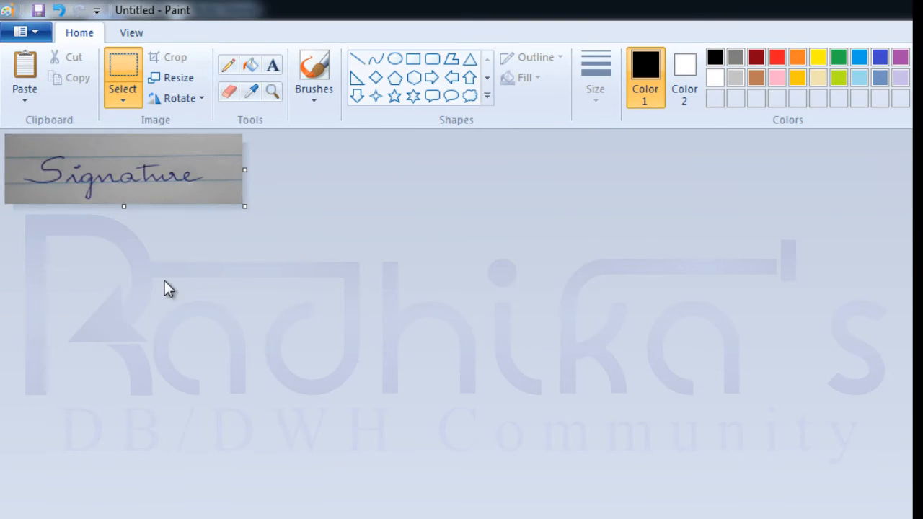
mouse_move(161, 159)
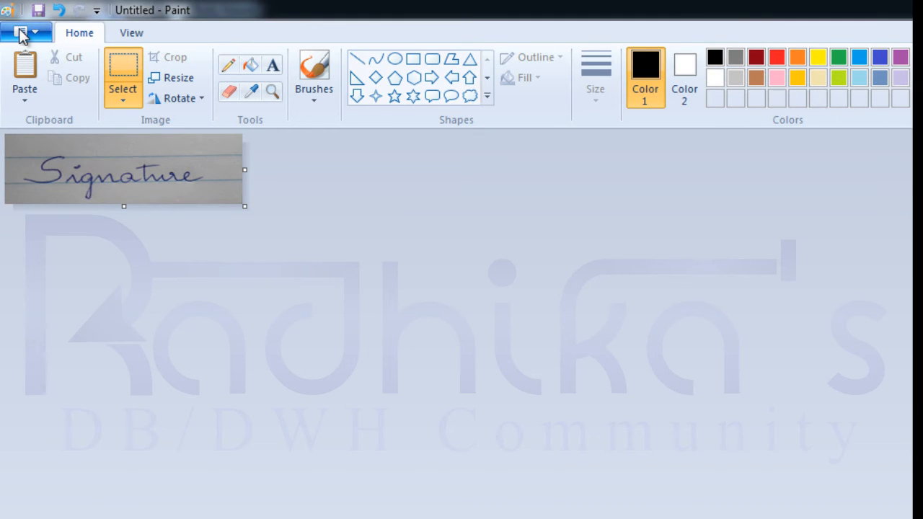
- Save the resized signature as test.png through Save as with PNG format
click(20, 31)
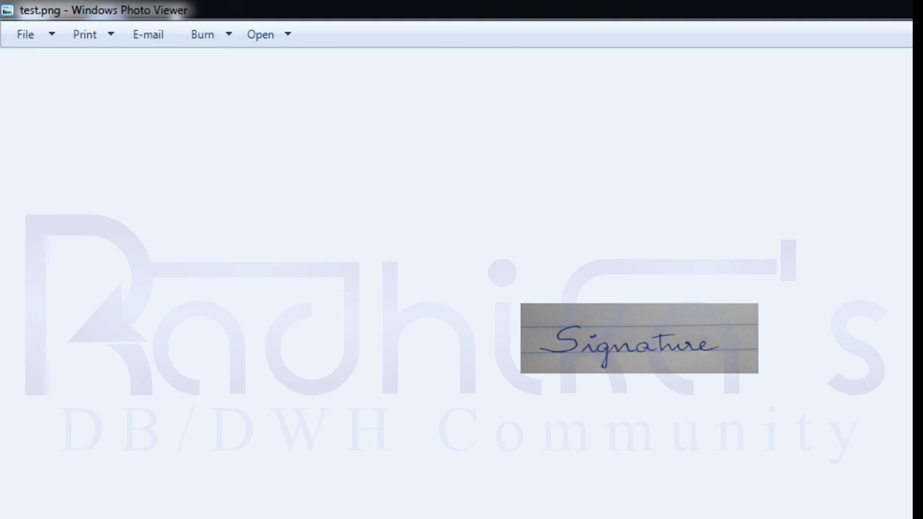
mouse_move(873, 222)
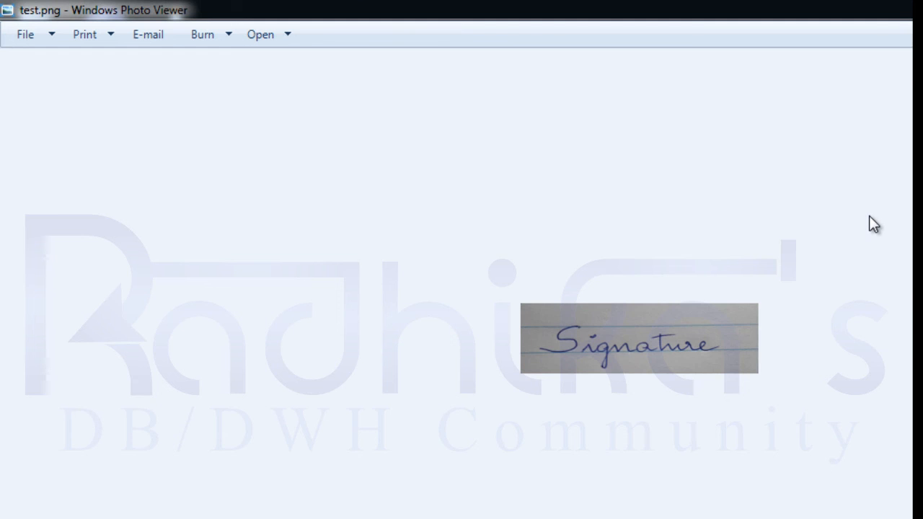